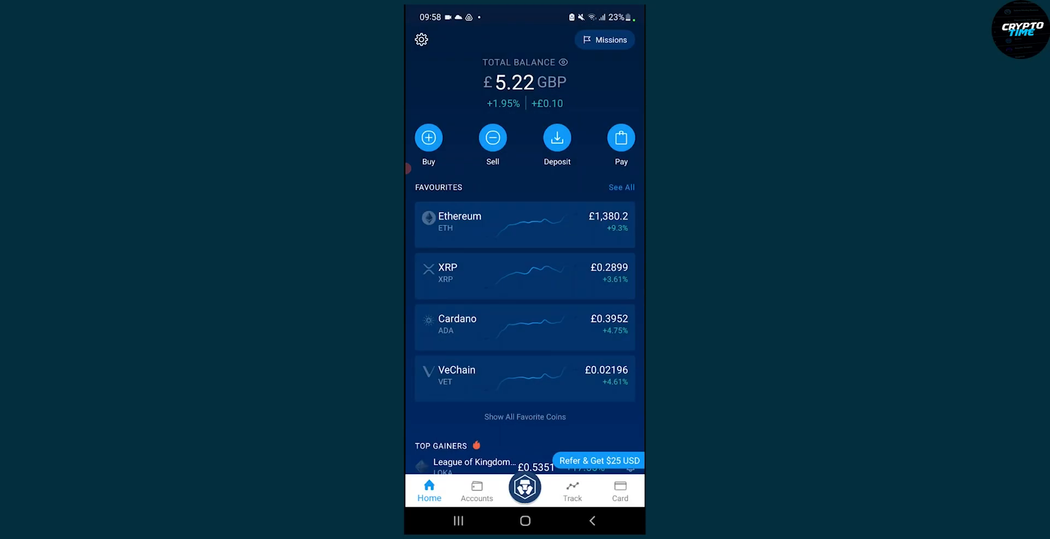
Step: Browse the account settings, then return to the home overview
click(422, 39)
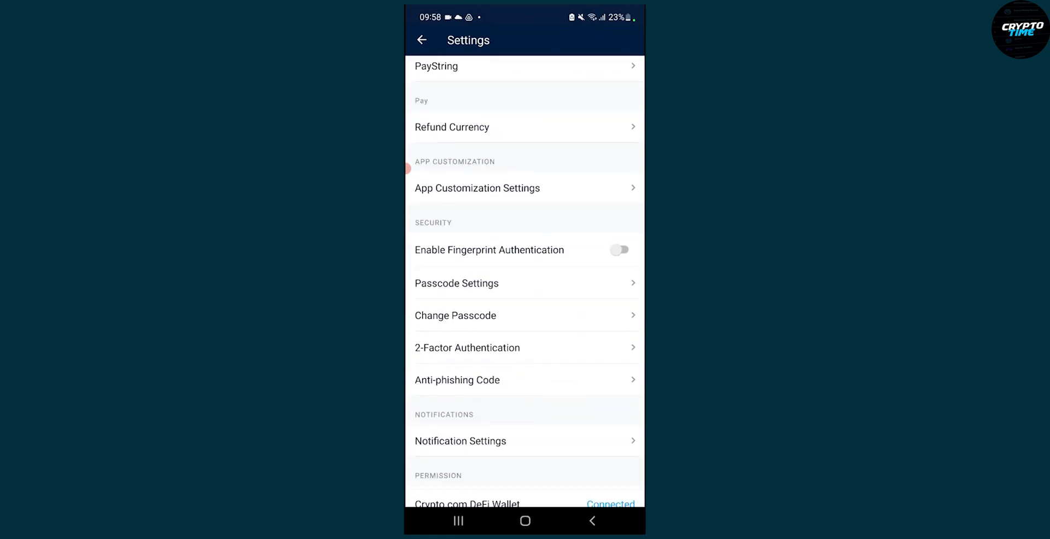
scroll(down, 3)
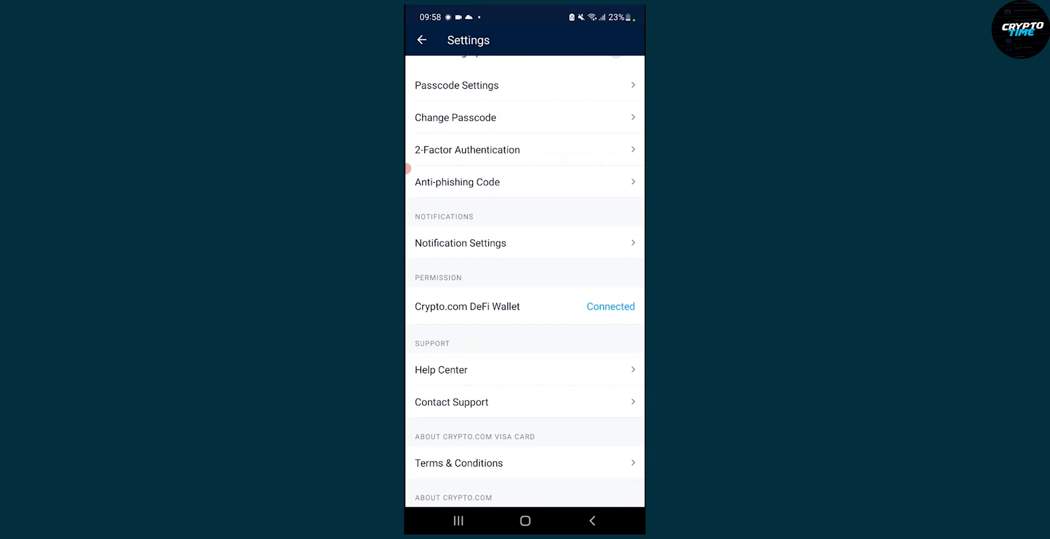
click(422, 39)
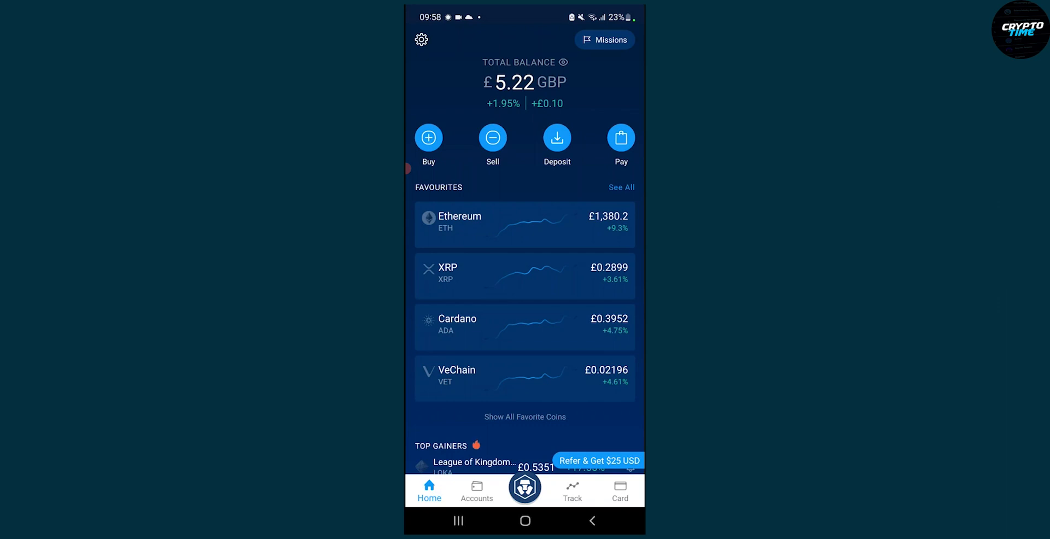
Step: Open the Crypto Wallet holdings and the Cronos (CRO) balance's withdraw options
click(524, 488)
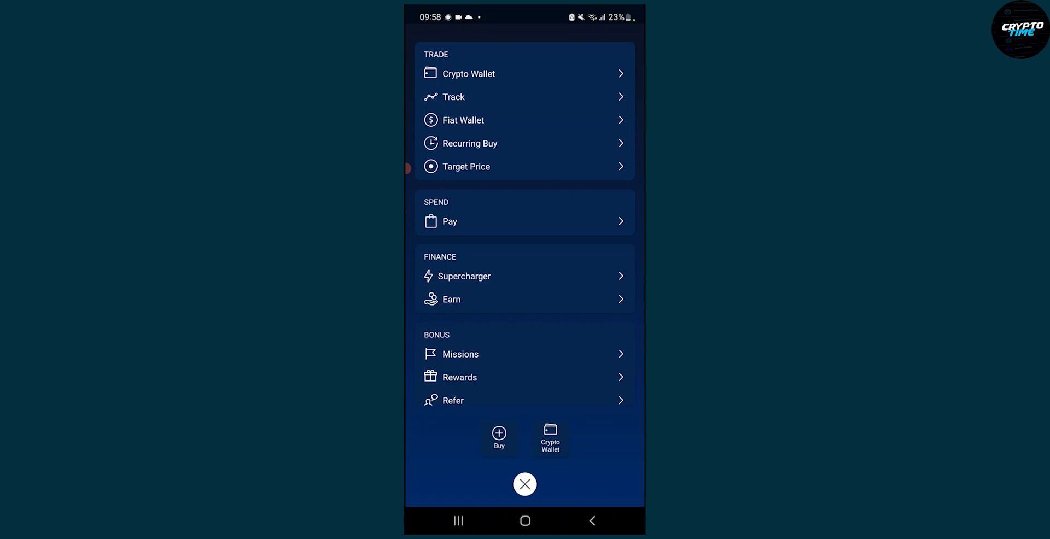
click(468, 74)
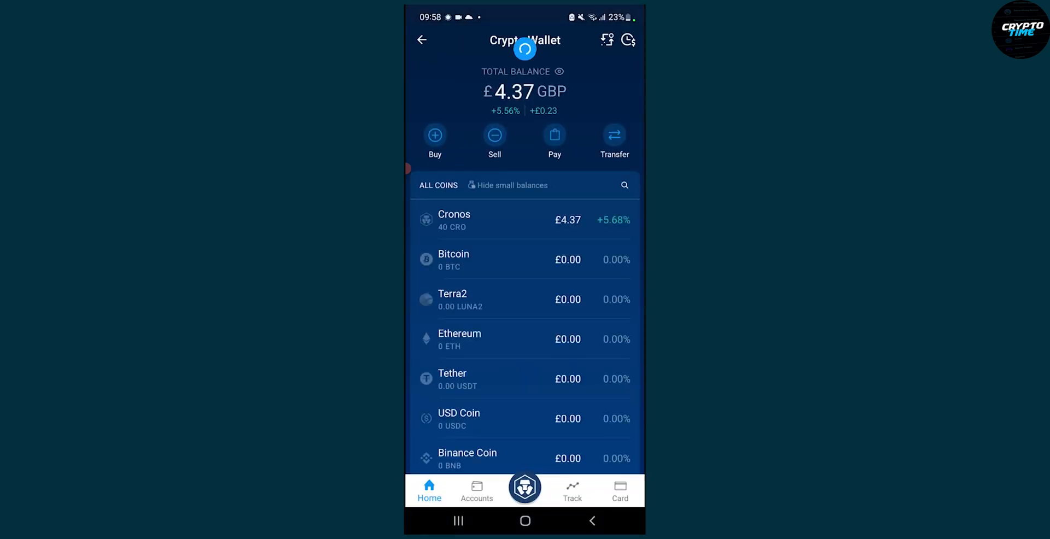
click(499, 220)
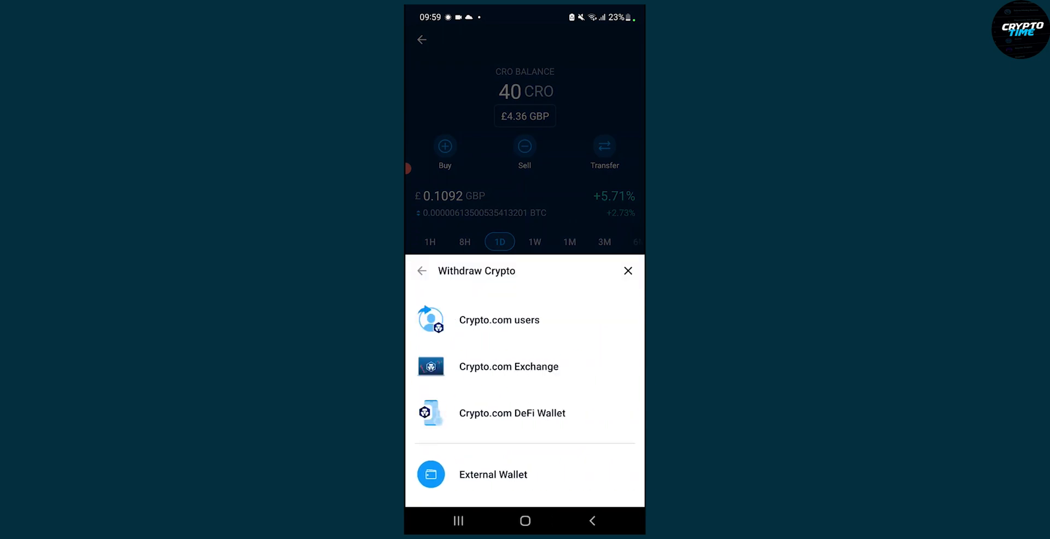
Step: Send the maximum 40 CRO to Crypto.com DeFi Wallet on Cronos
click(512, 414)
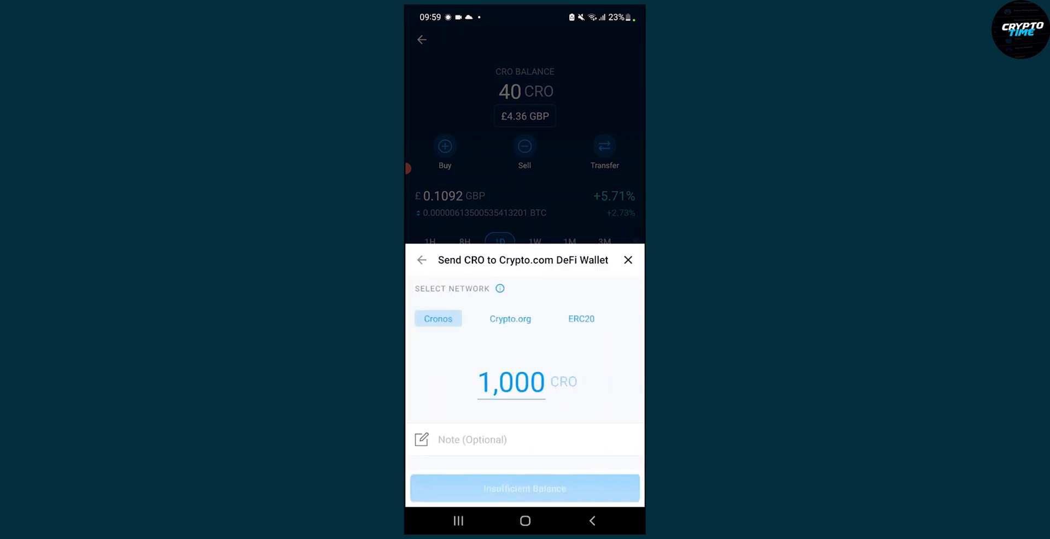
click(511, 382)
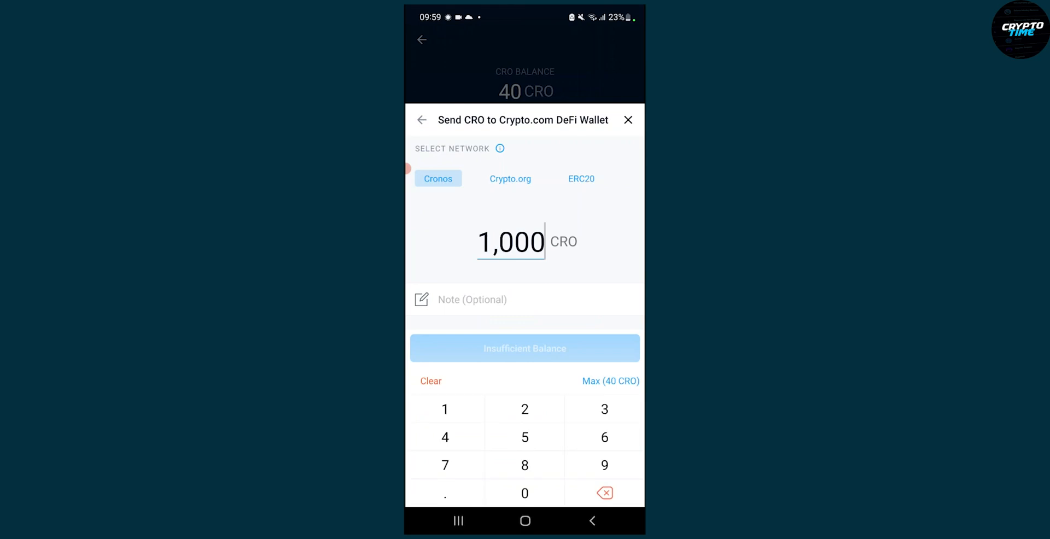
click(610, 381)
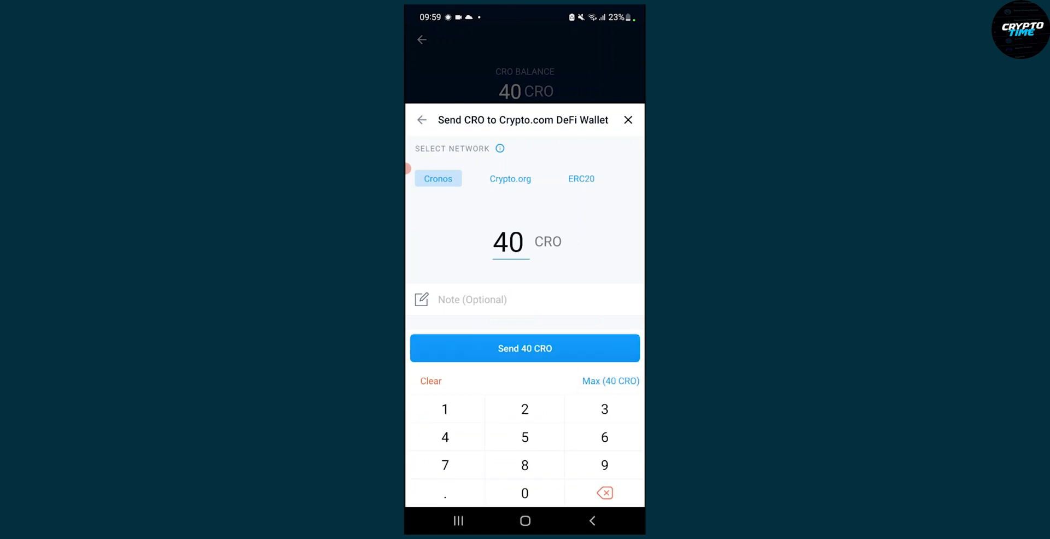
click(525, 348)
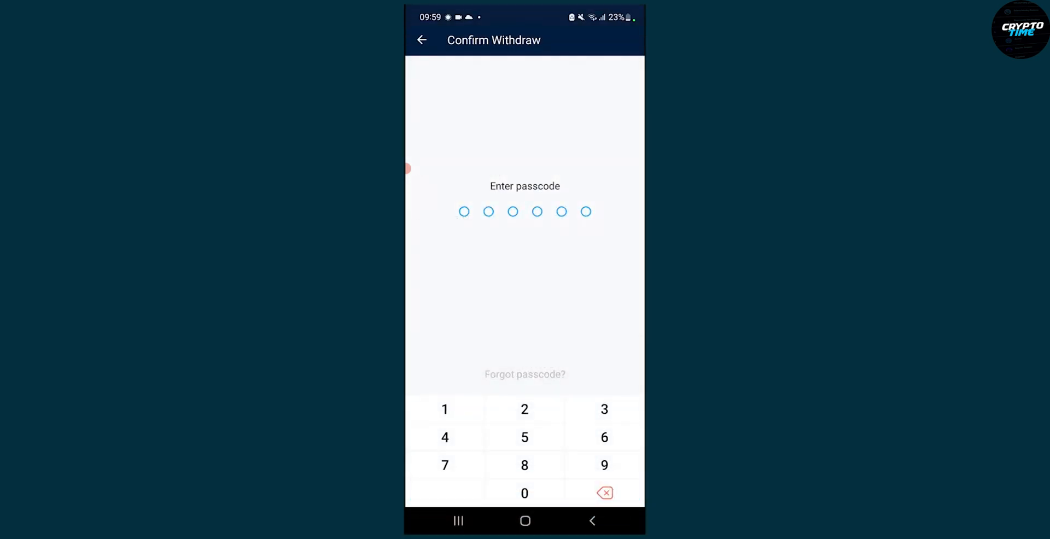
Step: Confirm the 40 CRO withdrawal with the passcode, dismiss the success screen, and go home
click(603, 465)
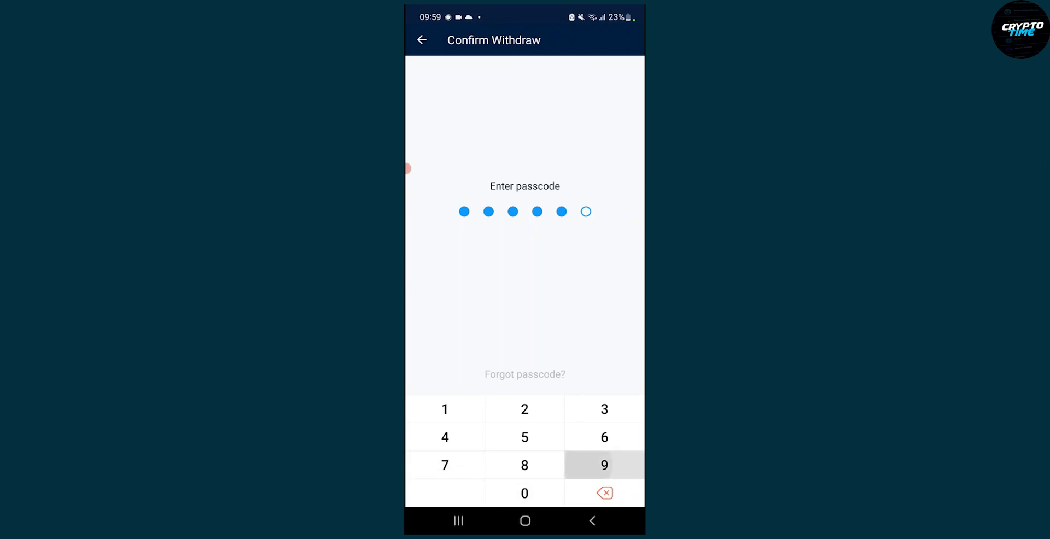
click(604, 465)
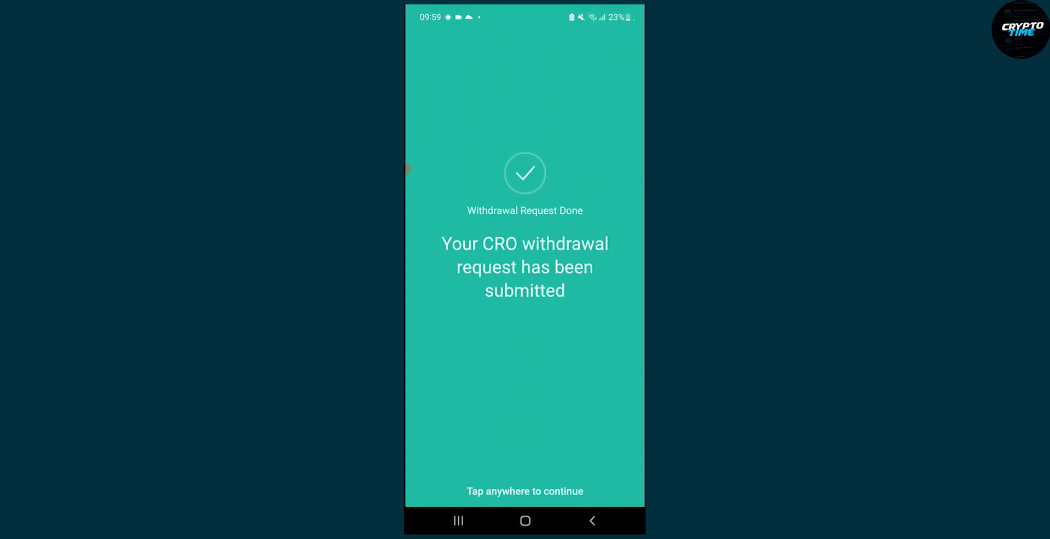
click(525, 301)
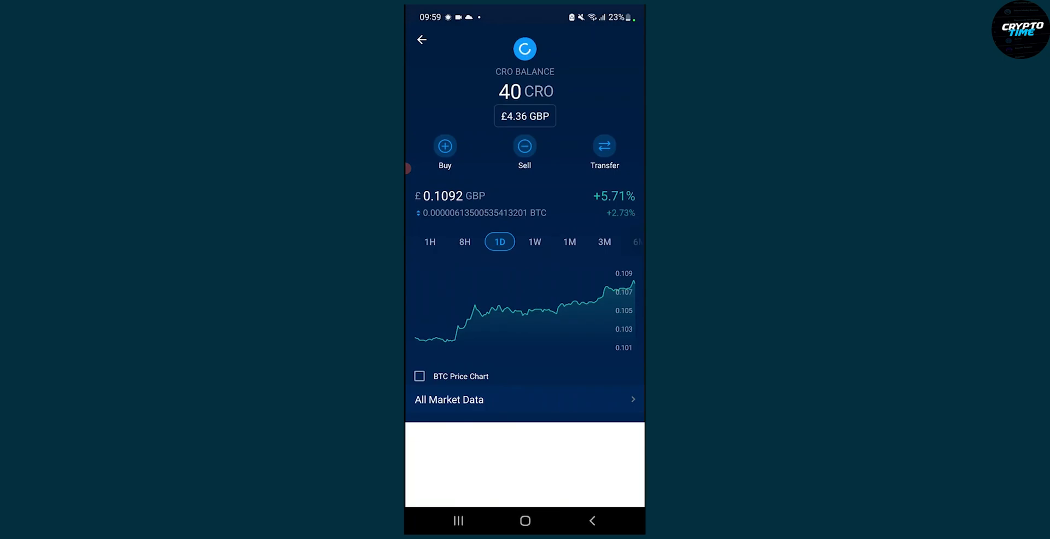
click(525, 521)
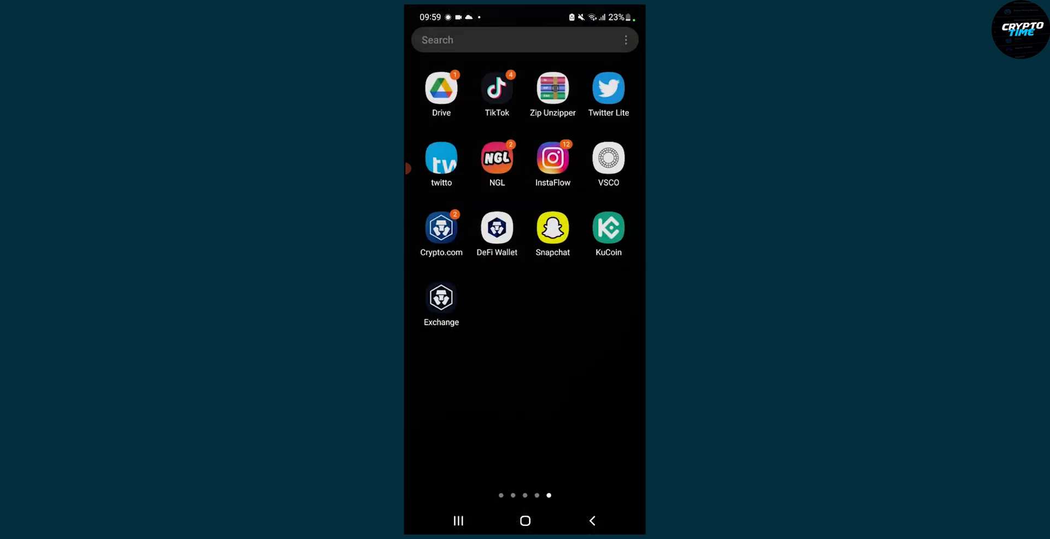
Step: Launch the DeFi Wallet app from the Android home screen
click(497, 227)
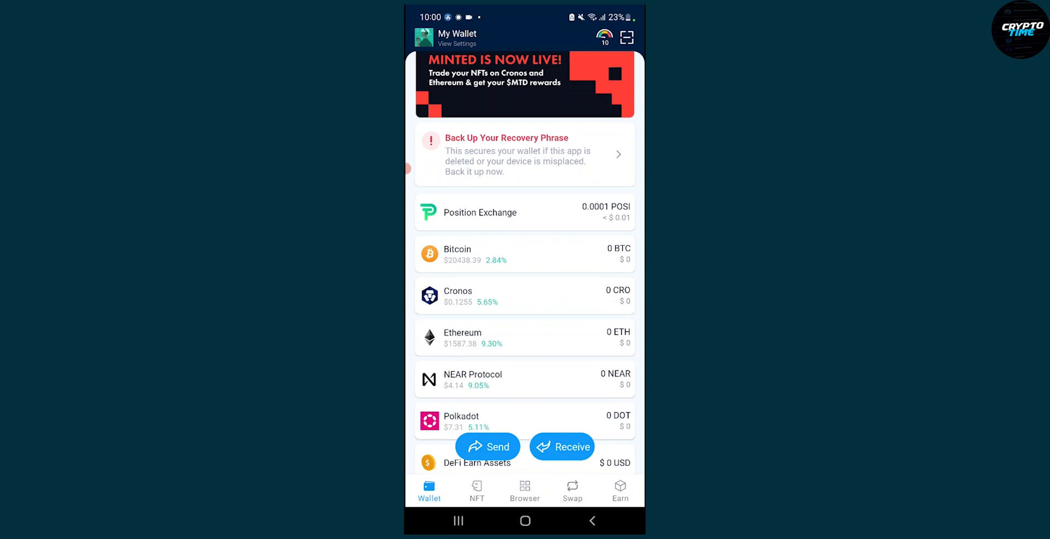
Step: Open Cronos token details, check the CRO price chart, and open Cronos Bridge
click(524, 296)
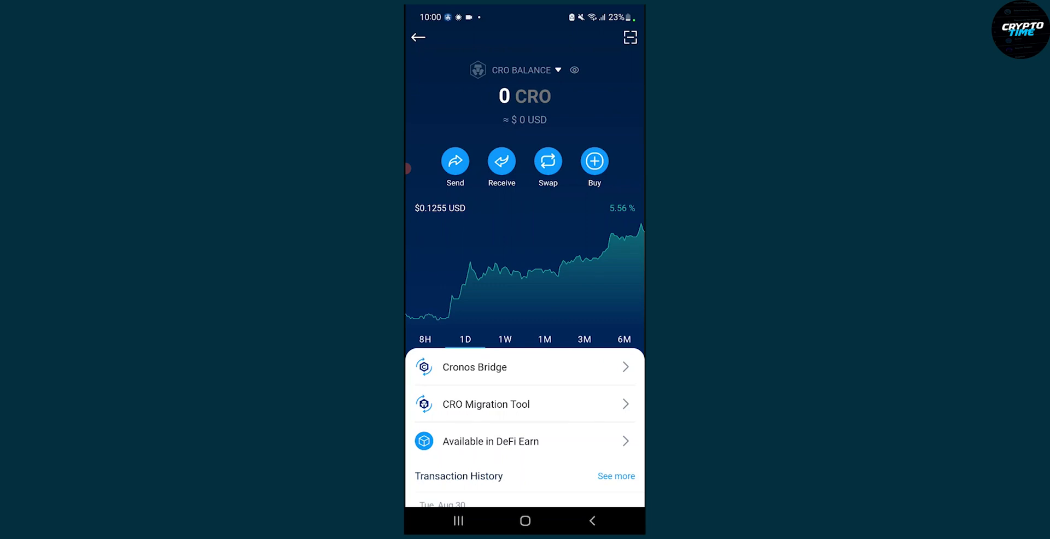
click(597, 258)
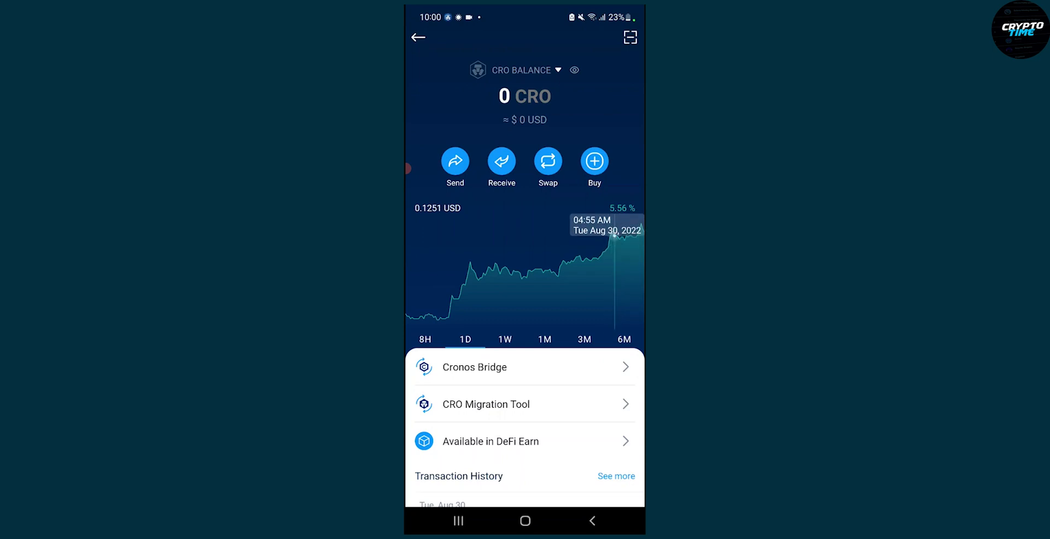
click(525, 367)
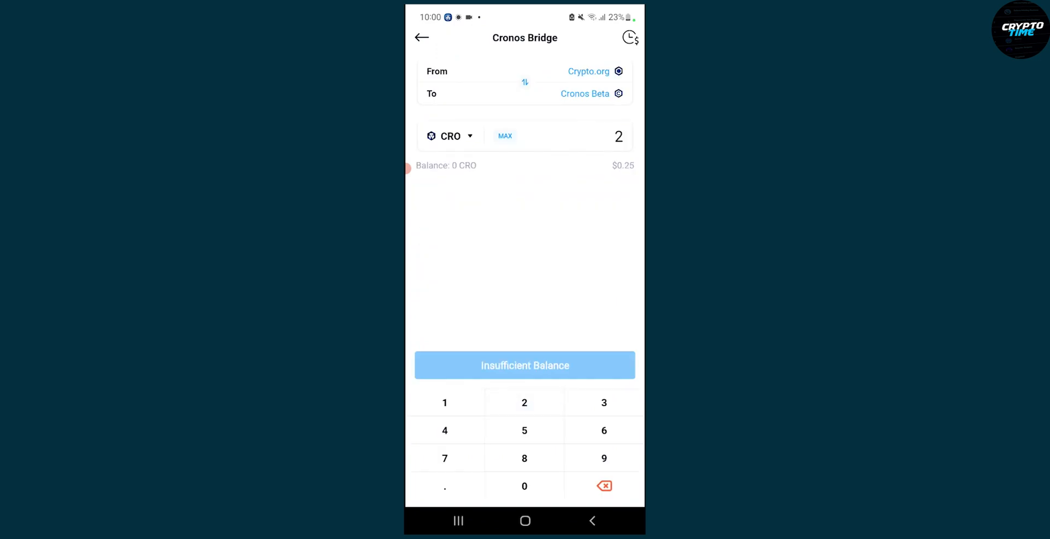
Step: Dismiss the bridge keypad and go to the DeFi Earn section
click(525, 486)
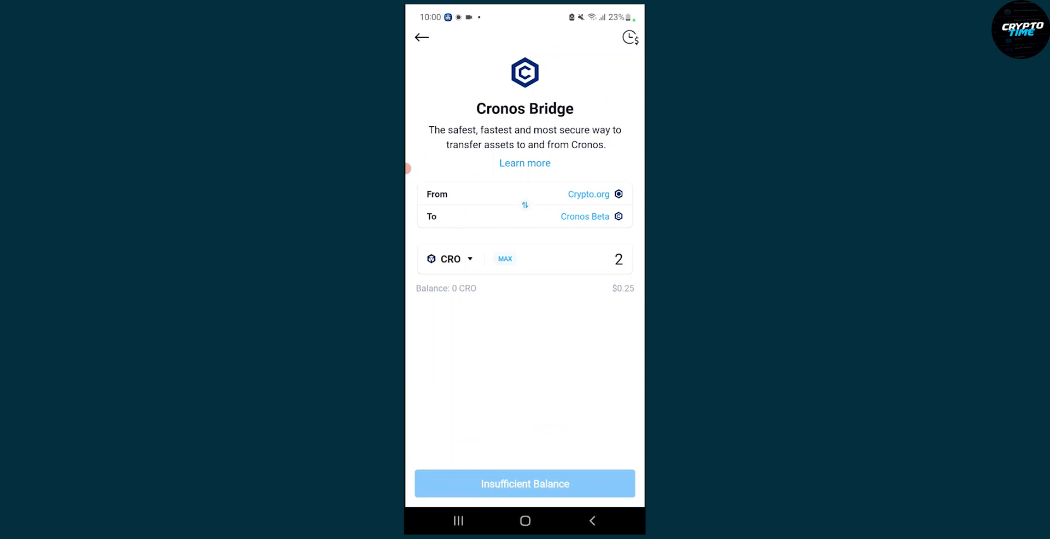
click(418, 36)
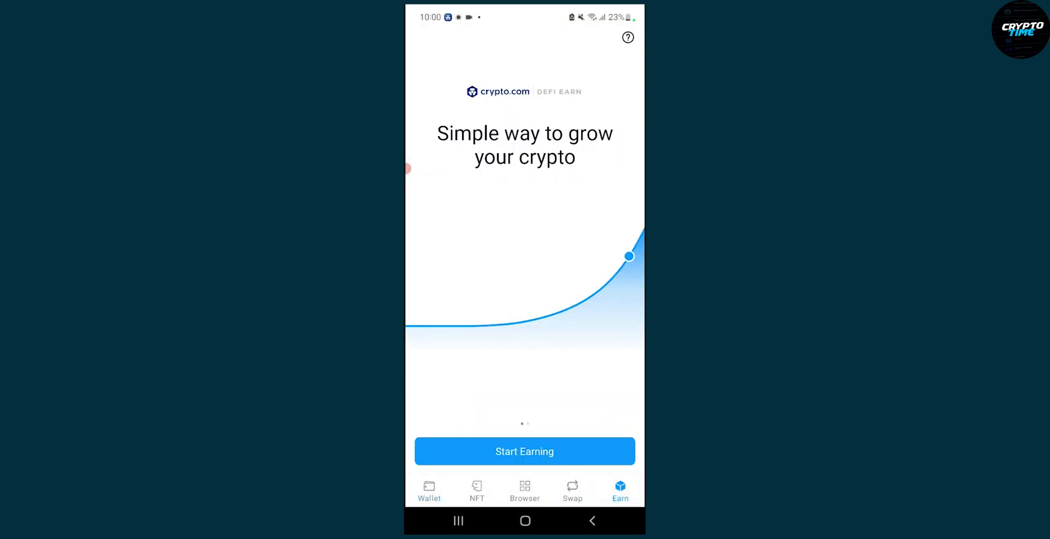
Step: Pick CRO with VVS Finance in DeFi Earn, then view the CRO receive address
click(525, 451)
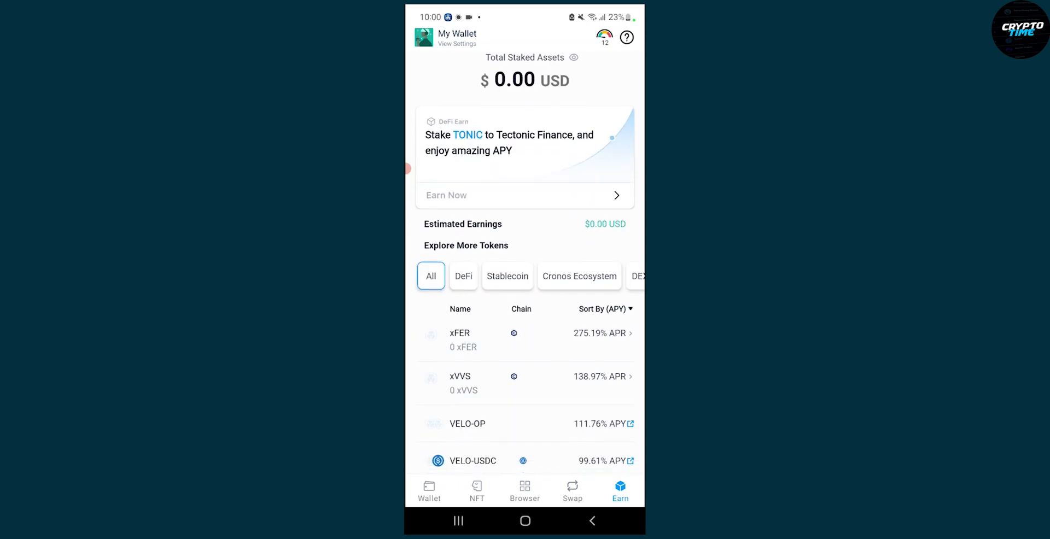
scroll(down, 3)
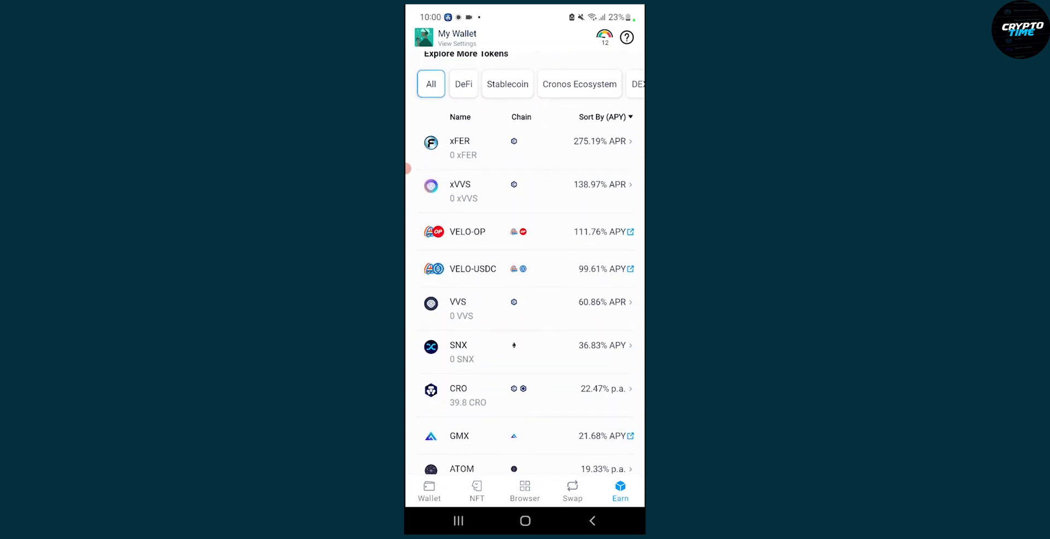
click(525, 396)
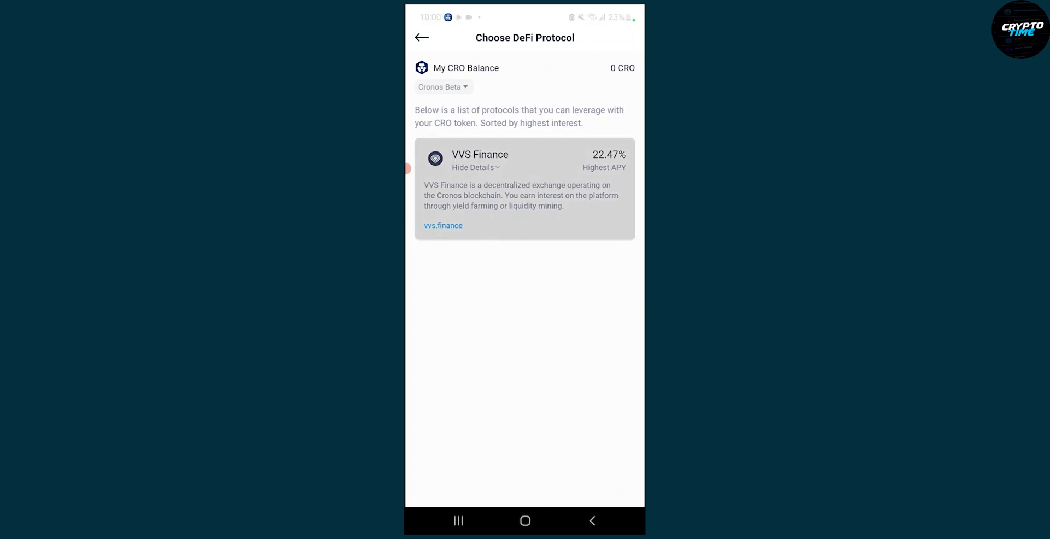
click(525, 187)
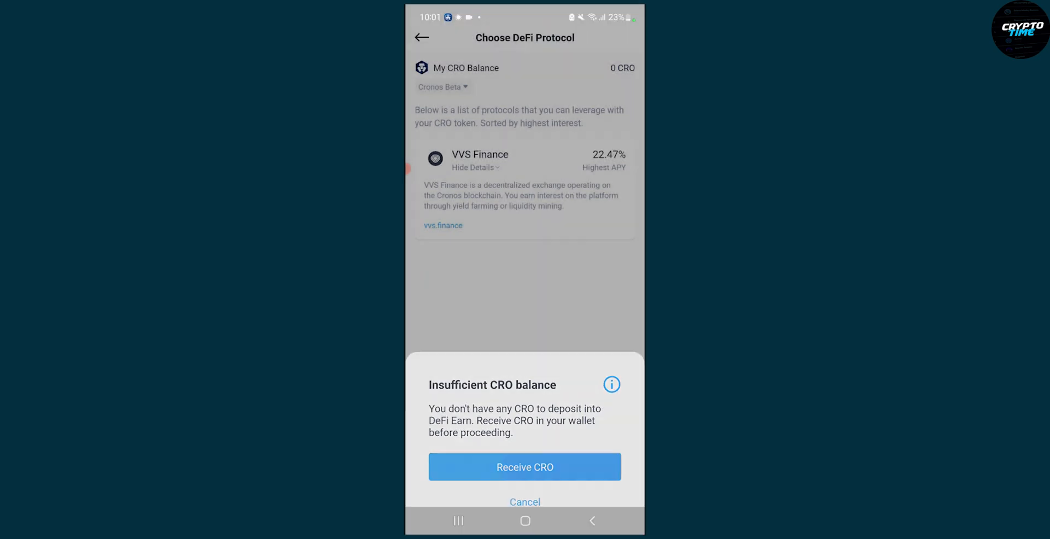
click(525, 468)
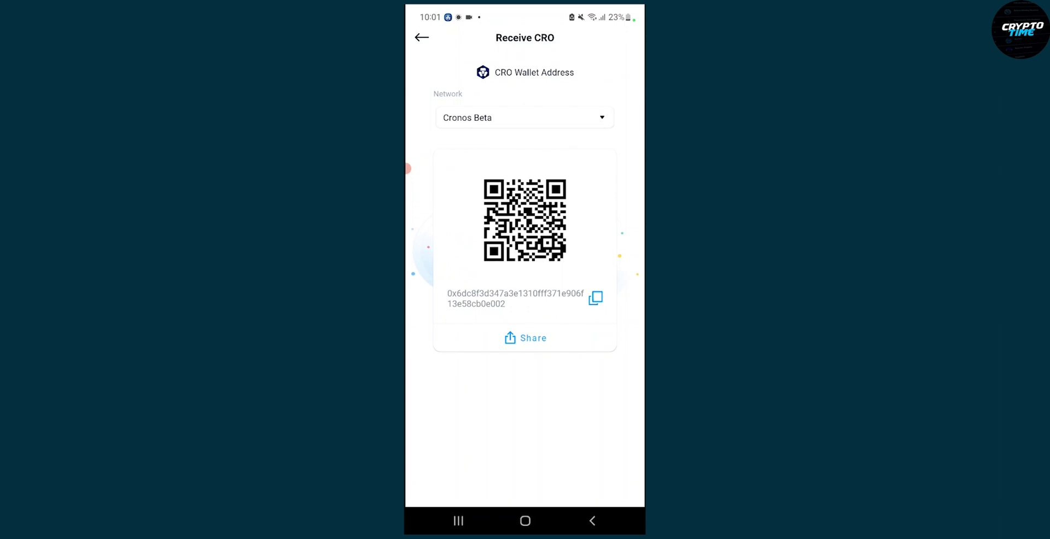
Step: Leave the Receive CRO address screen, reaching the TONIC Tectonic Finance protocol page
click(421, 37)
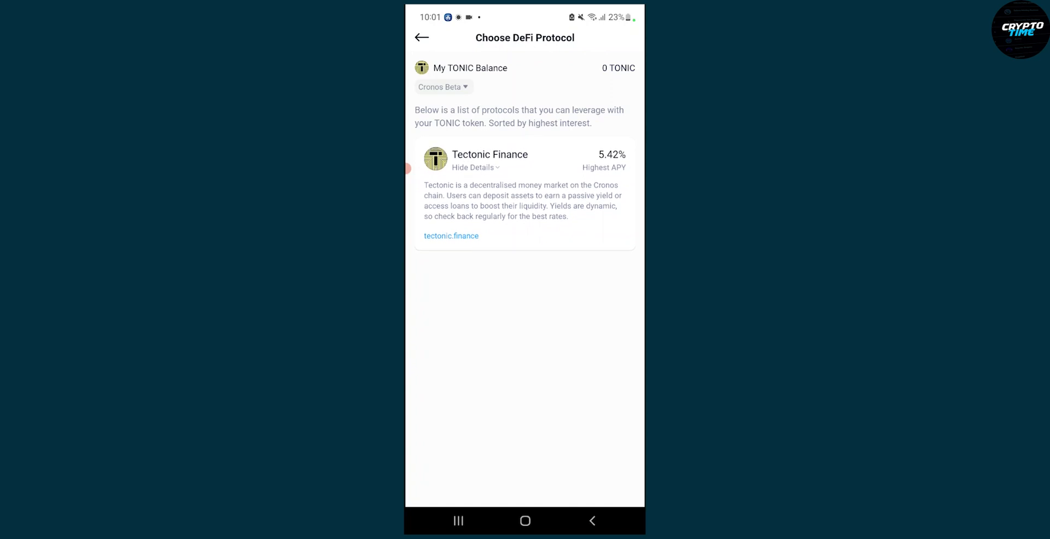
Step: Return to DeFi Earn and scroll the token list to CRO's 39.8 CRO
click(422, 37)
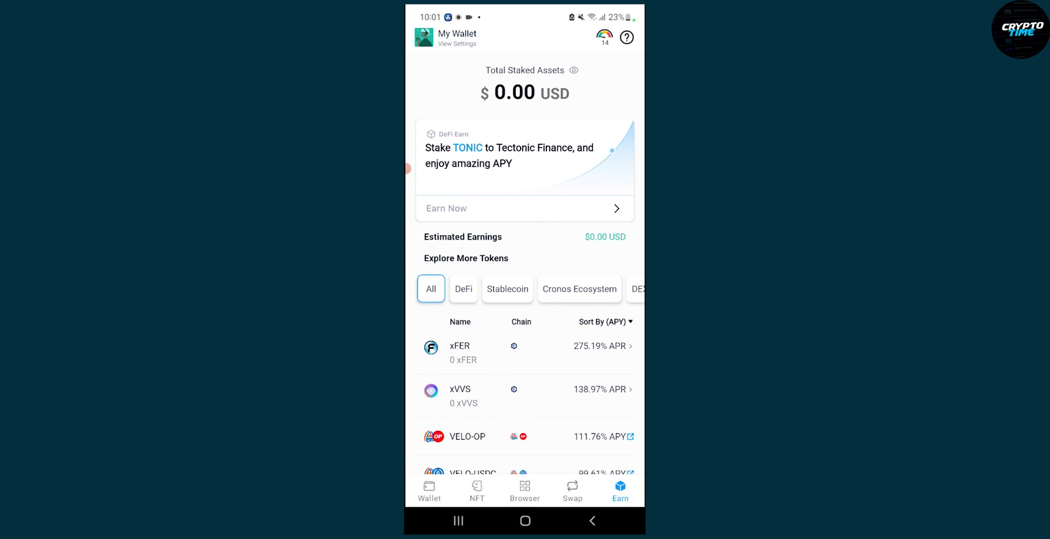
scroll(up, 3)
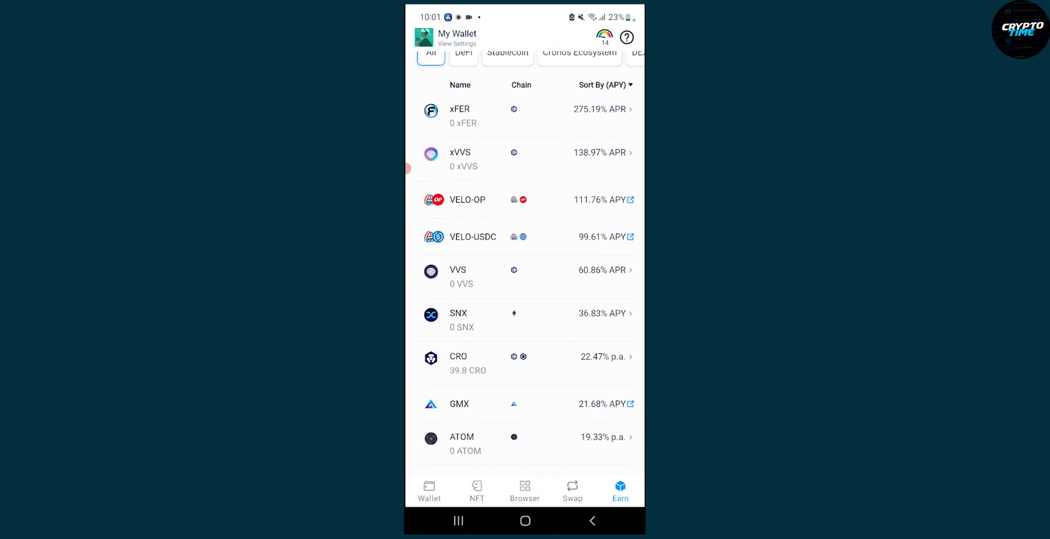
click(525, 363)
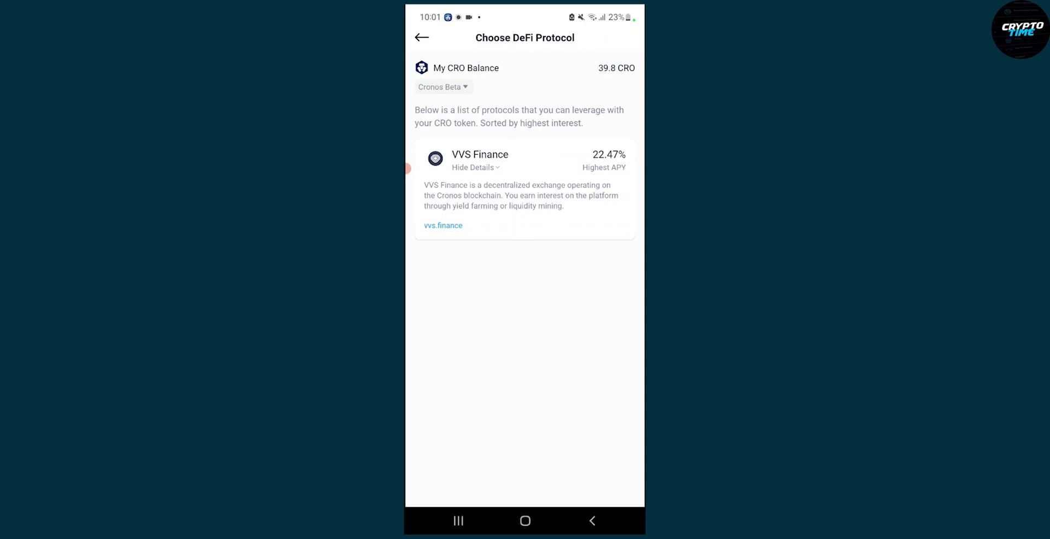
click(422, 37)
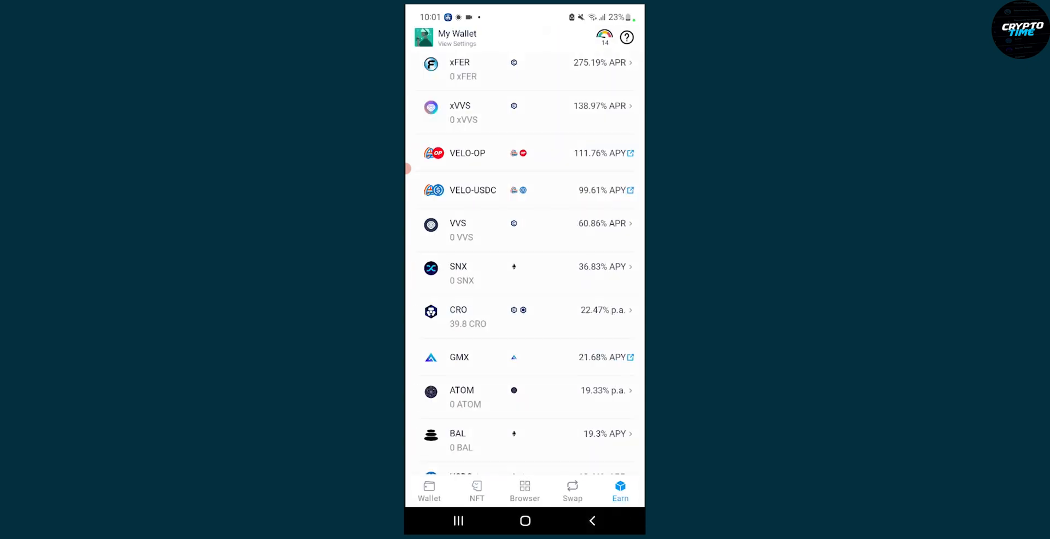
scroll(down, 3)
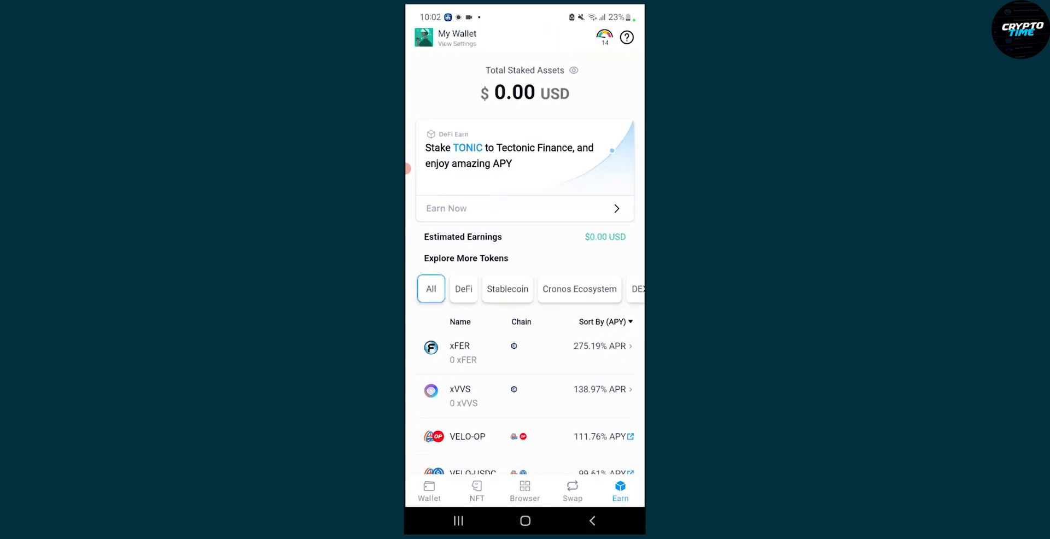